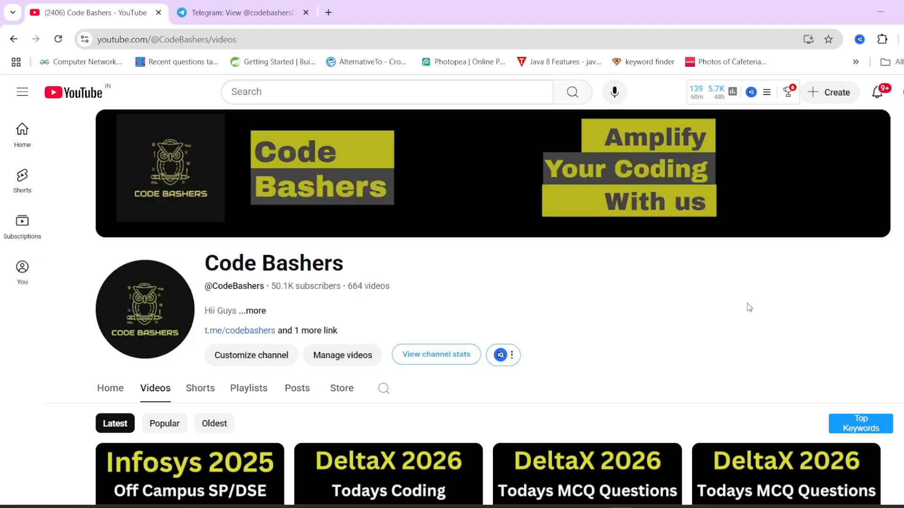
- Scroll the Code Bashers videos, then switch to OneNote's 'Tell me about yourself' page
scroll(down, 3)
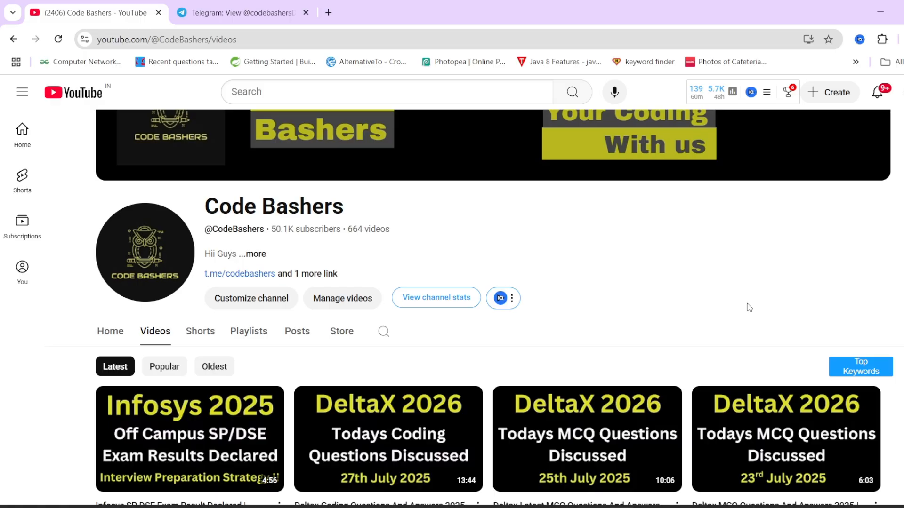
mouse_move(608, 253)
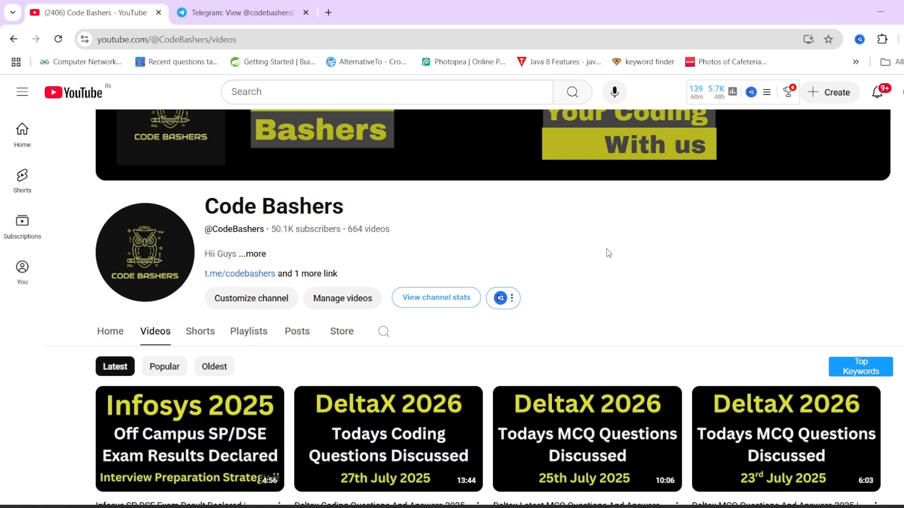
click(242, 13)
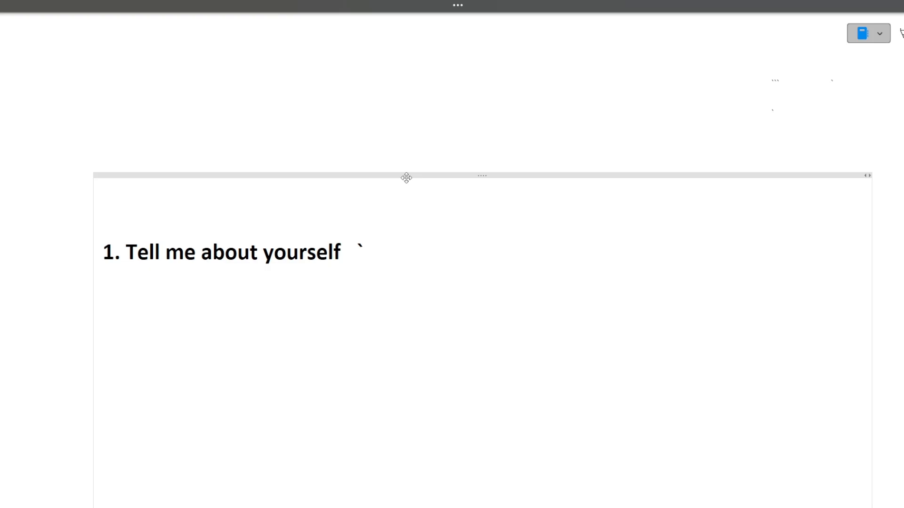
click(361, 252)
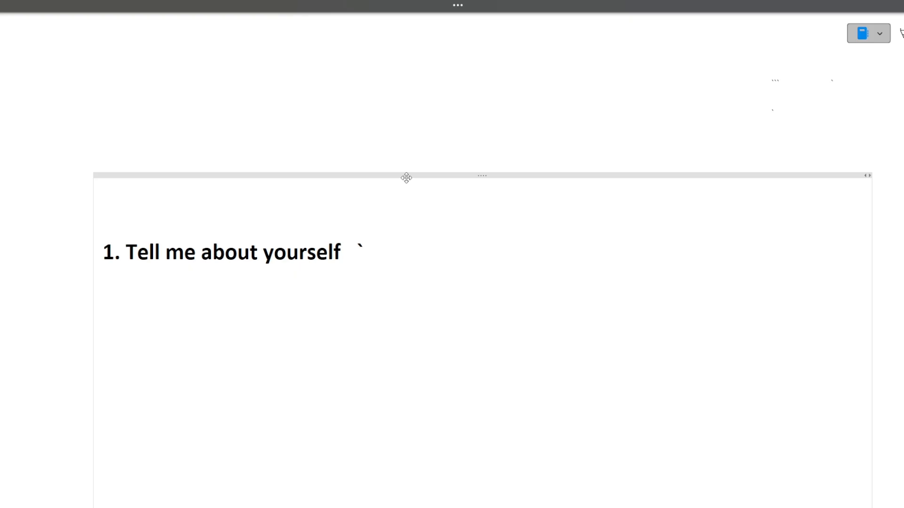
click(363, 253)
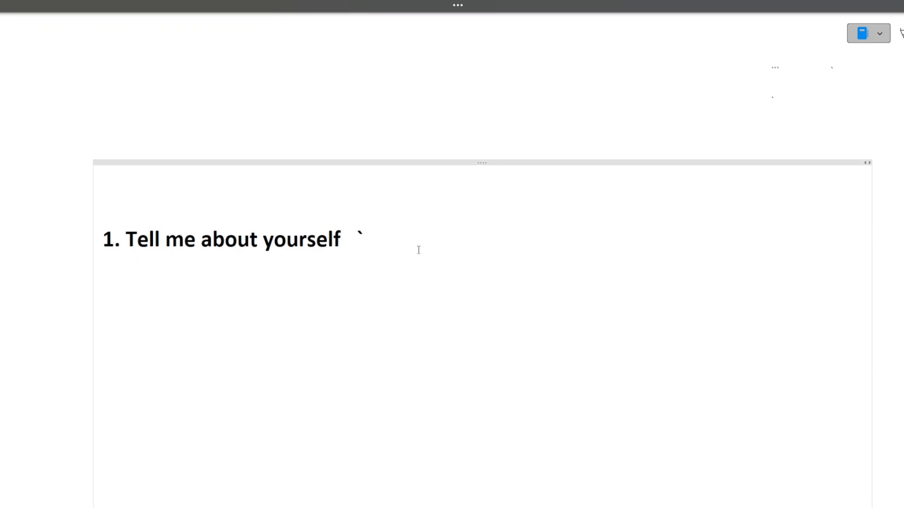
- Scroll the interview page down past question 2, 'What are your goals?'
scroll(down, 3)
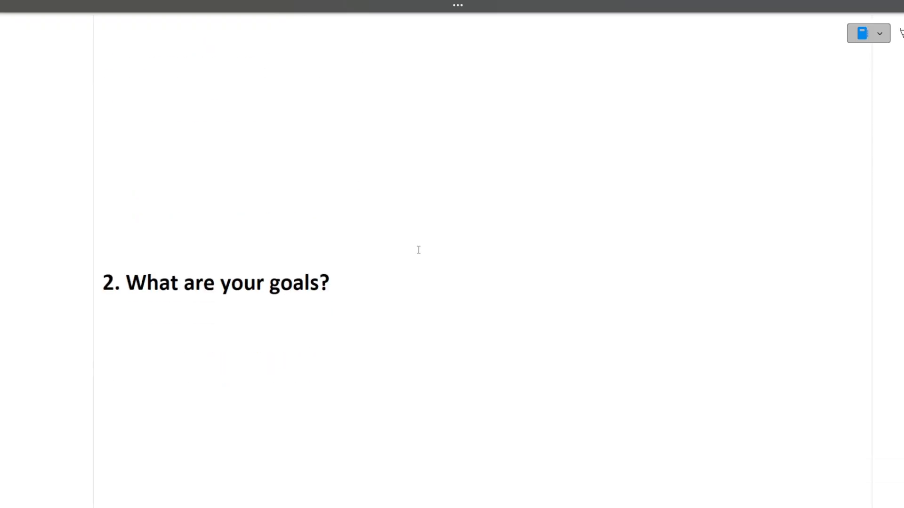
scroll(up, 3)
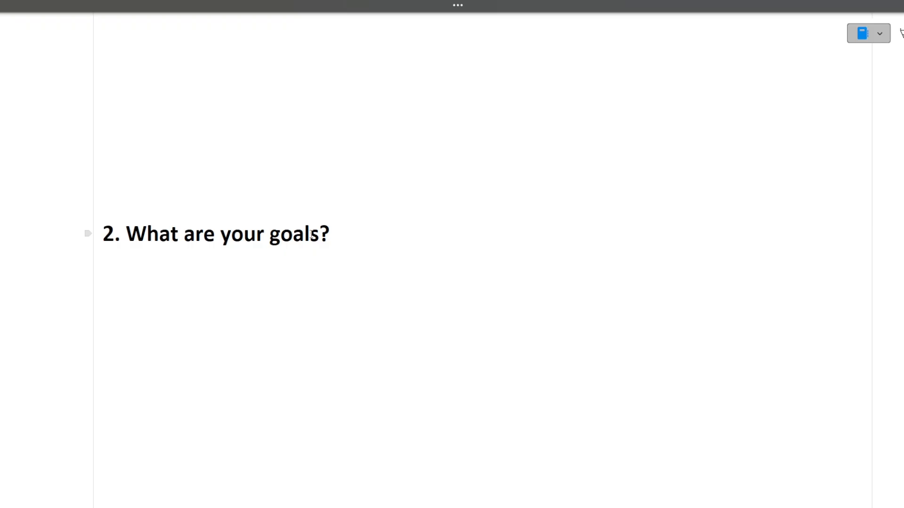
click(317, 234)
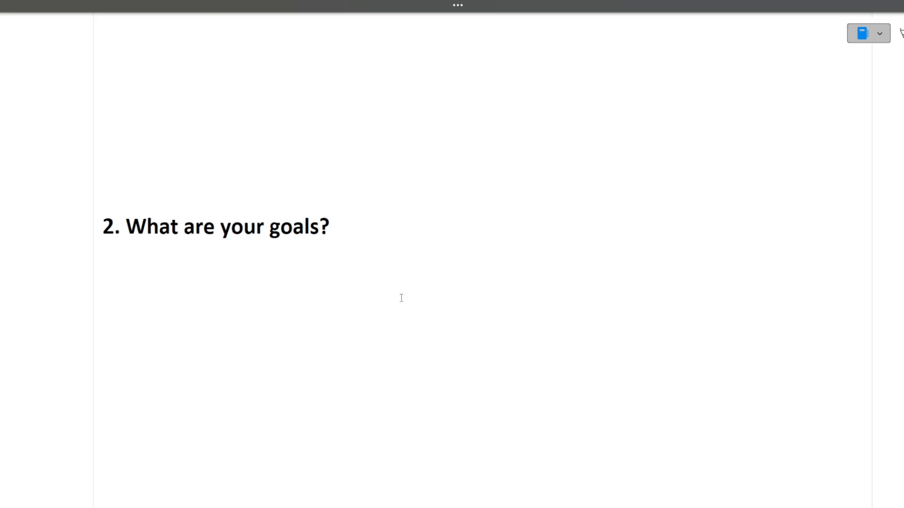
scroll(down, 3)
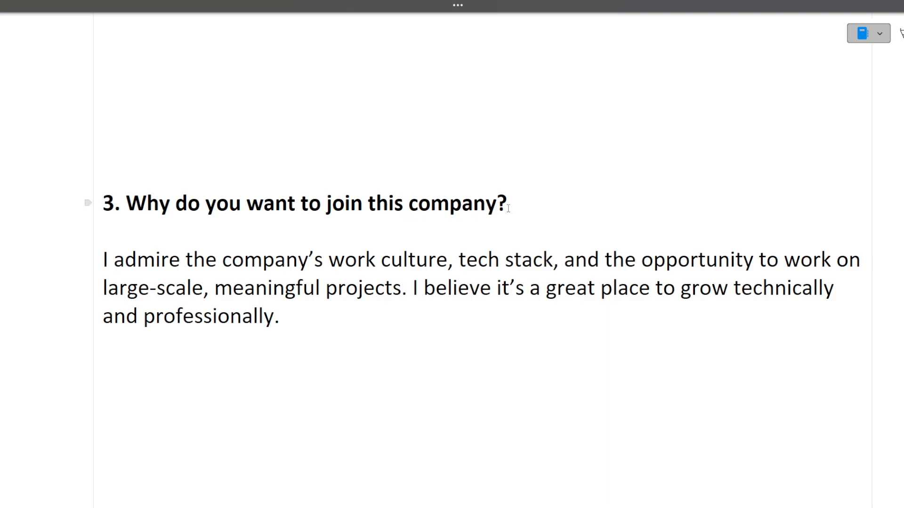
- Click into question 3's answer about joining the company
click(506, 204)
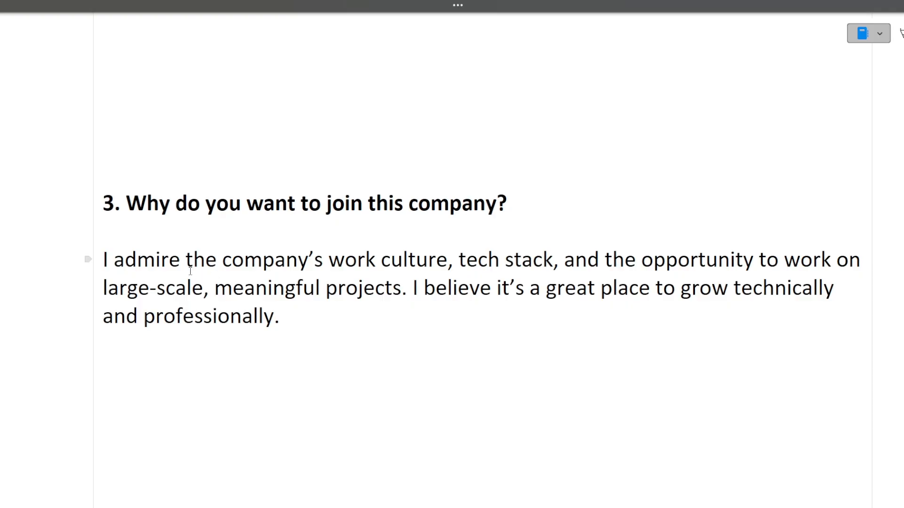
mouse_move(551, 282)
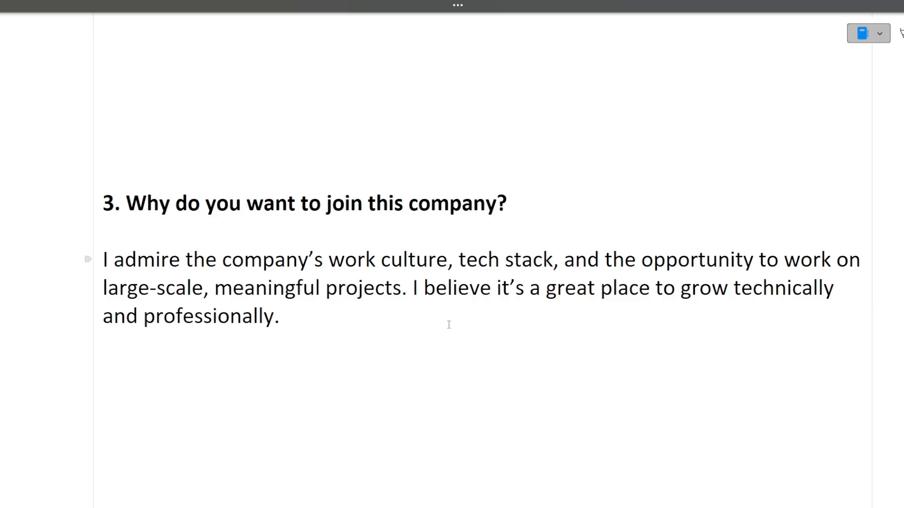
- Scroll to question 4, 'Tell me about your projects', which has no answer yet
scroll(down, 3)
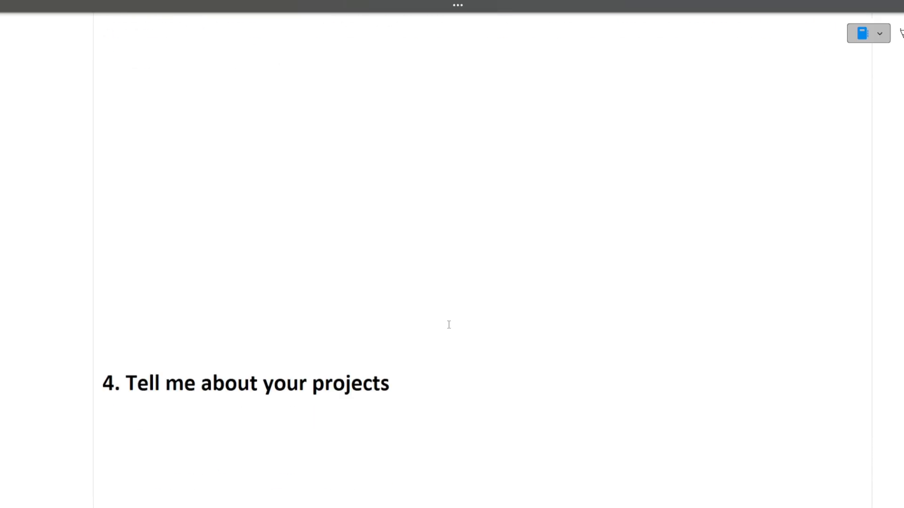
scroll(up, 3)
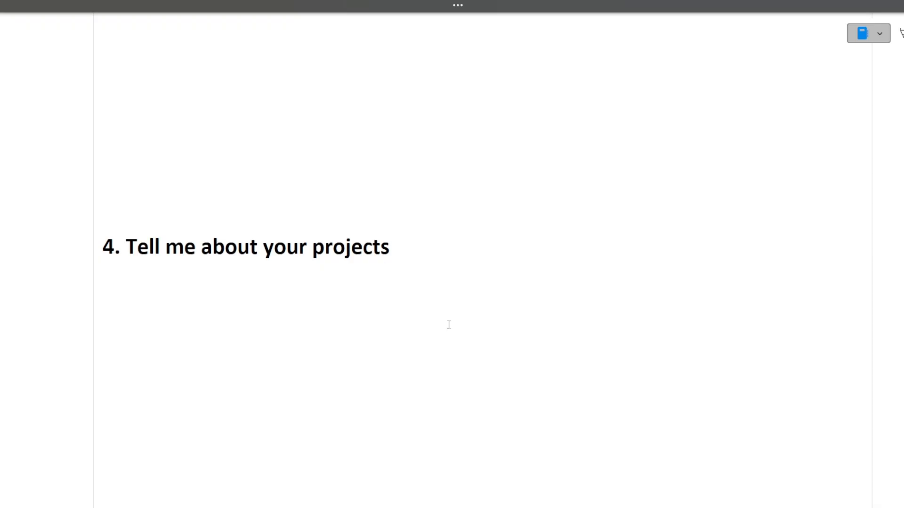
mouse_move(429, 285)
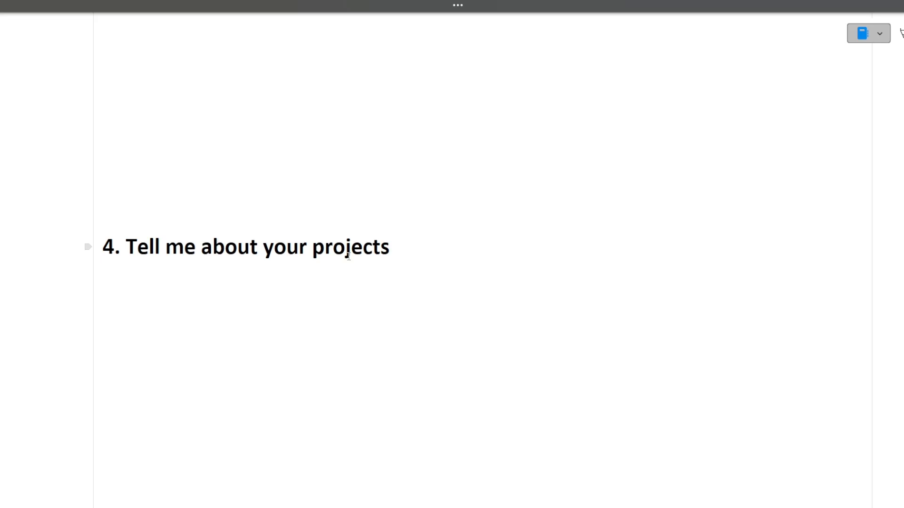
scroll(up, 3)
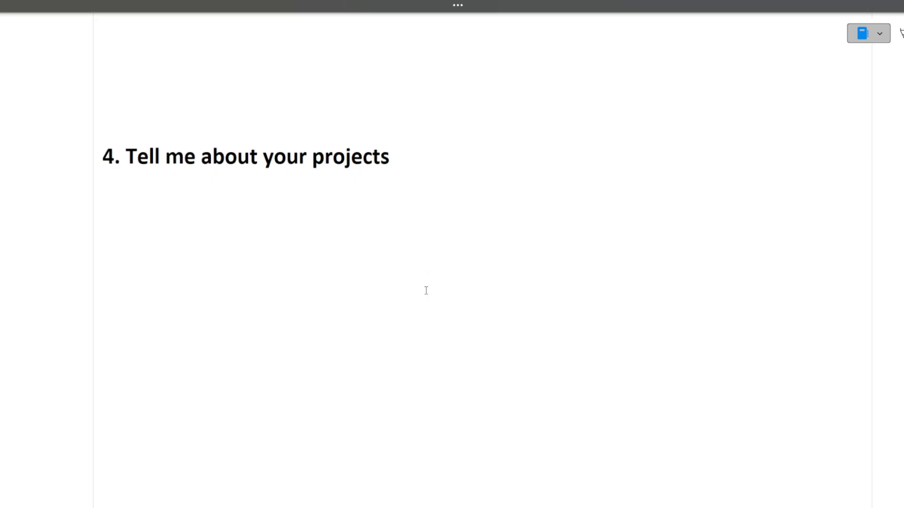
- Show question 5, 'What is OOPS?', and open the Alt+Tab window switcher
scroll(down, 3)
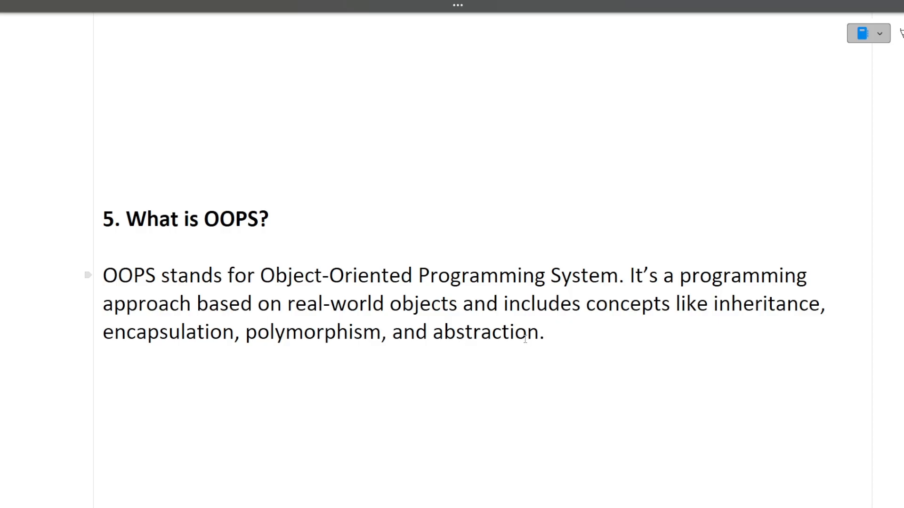
key(alt+tab)
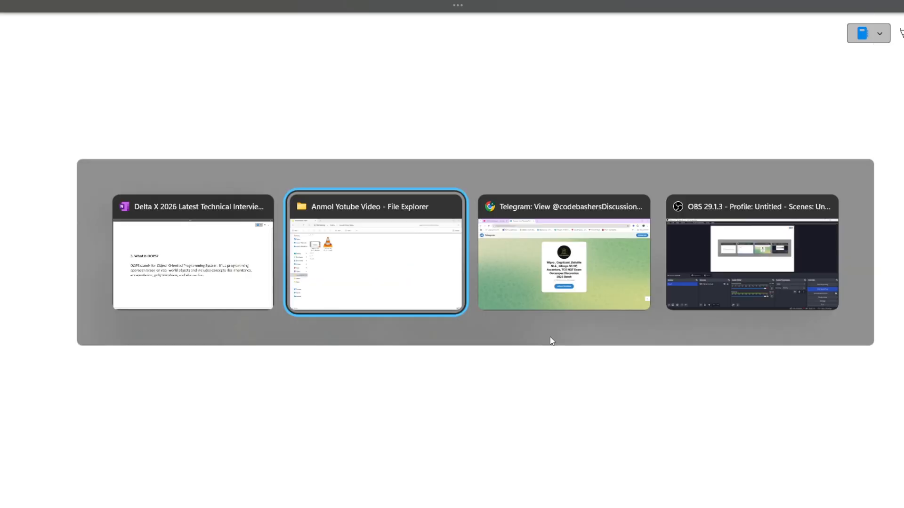
- Switch to the browser showing Code Bashers' ₹99 Important Interview IT Subject Notes
click(193, 254)
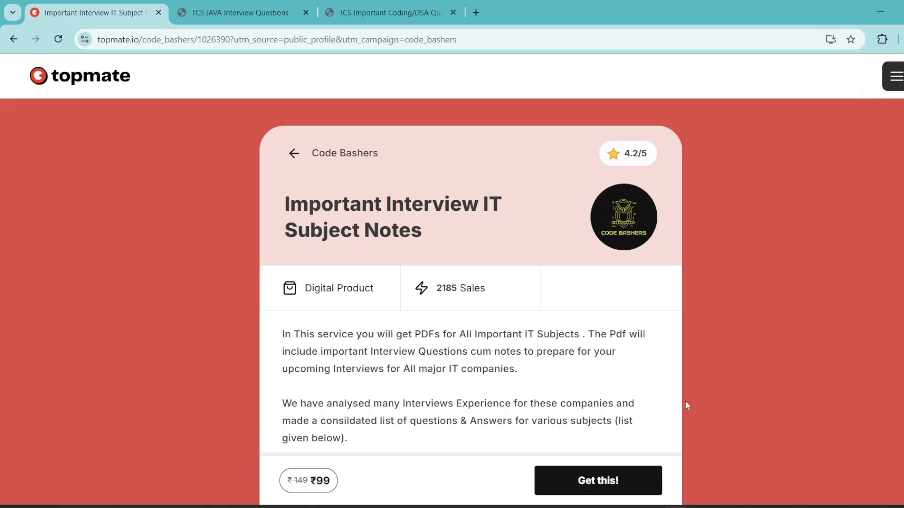
mouse_move(523, 307)
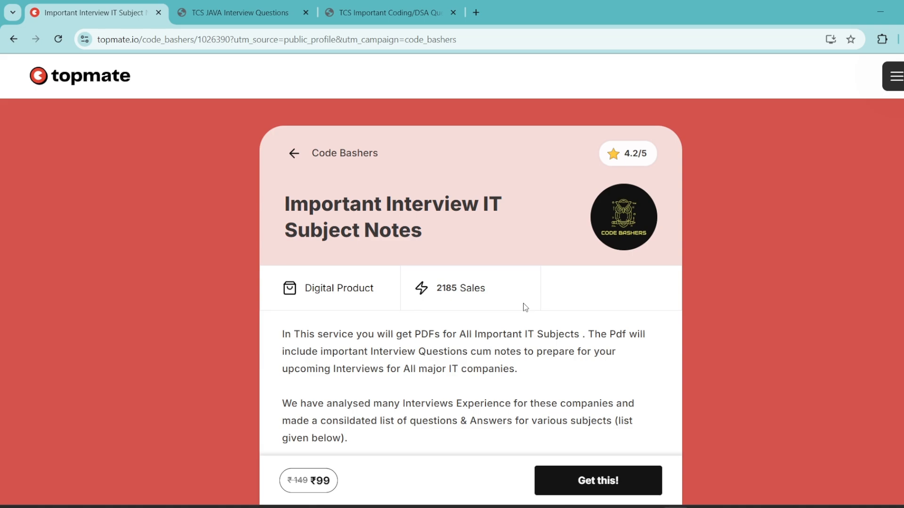
mouse_move(465, 277)
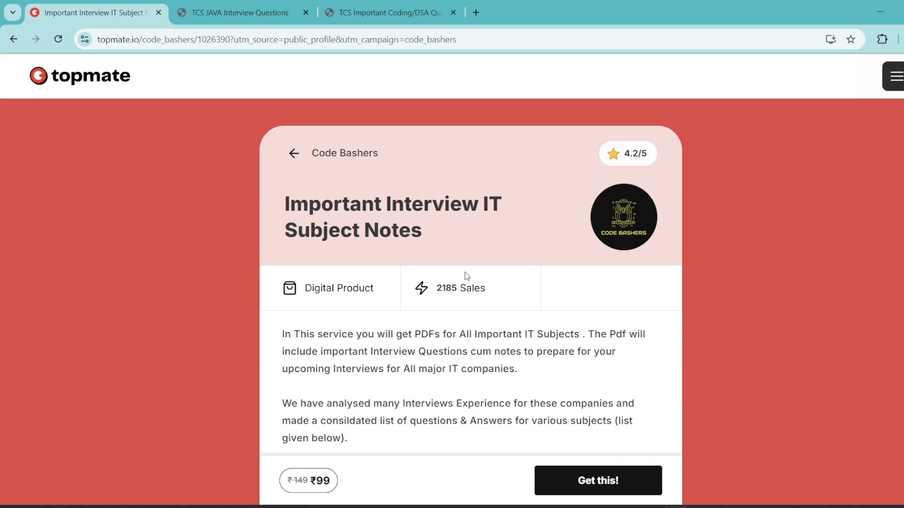
mouse_move(574, 320)
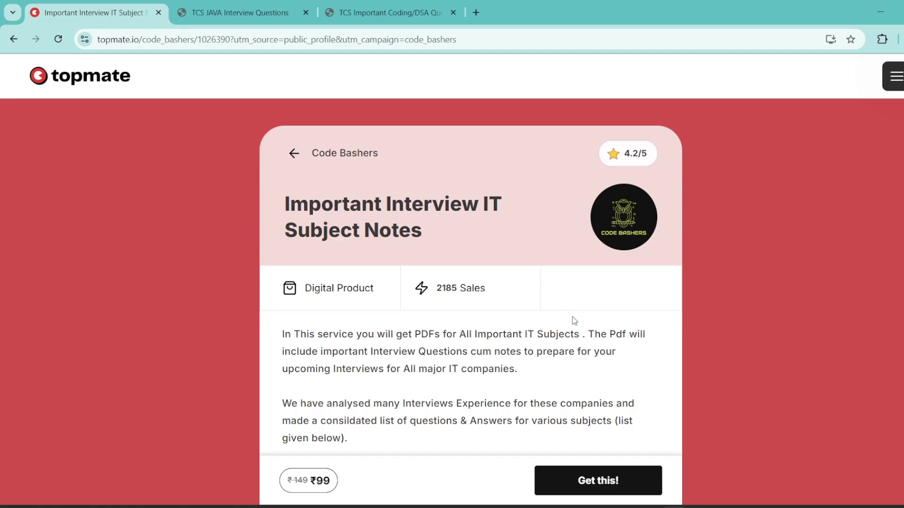
- Scroll to the included PDF topics and select C++ in the list
scroll(down, 3)
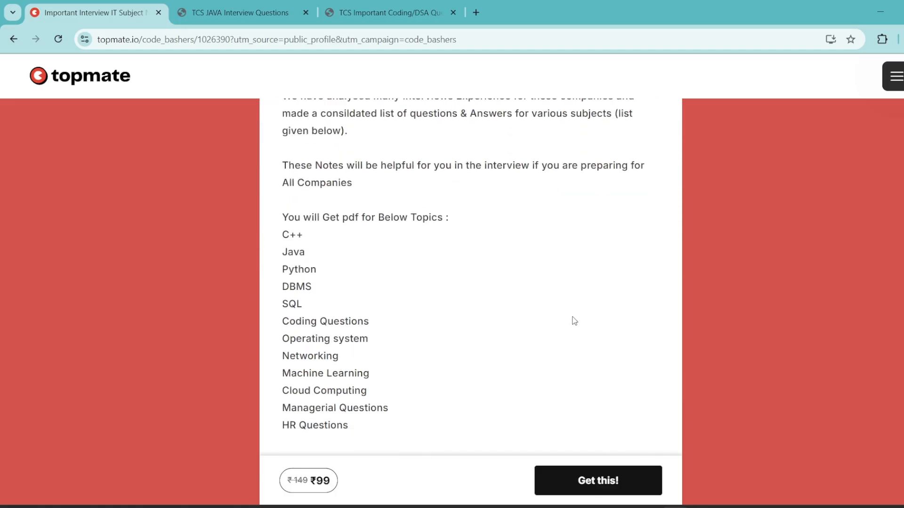
scroll(down, 3)
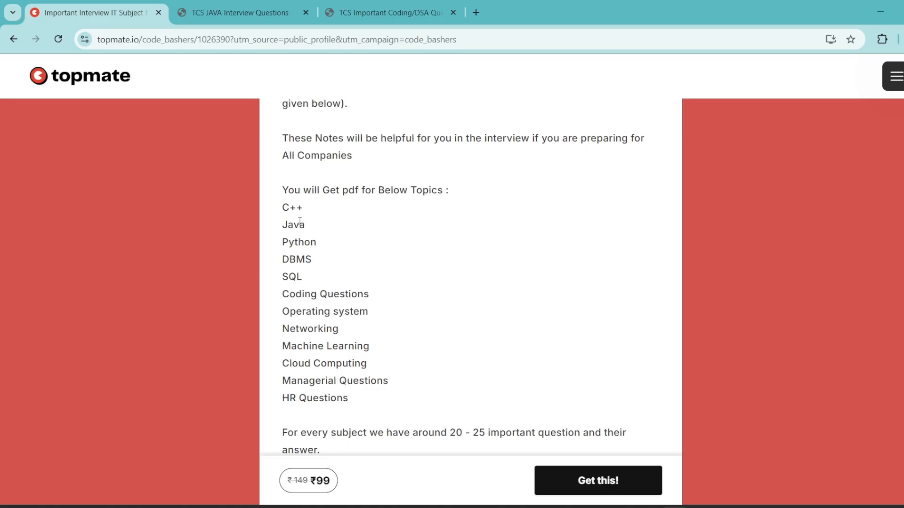
mouse_move(285, 208)
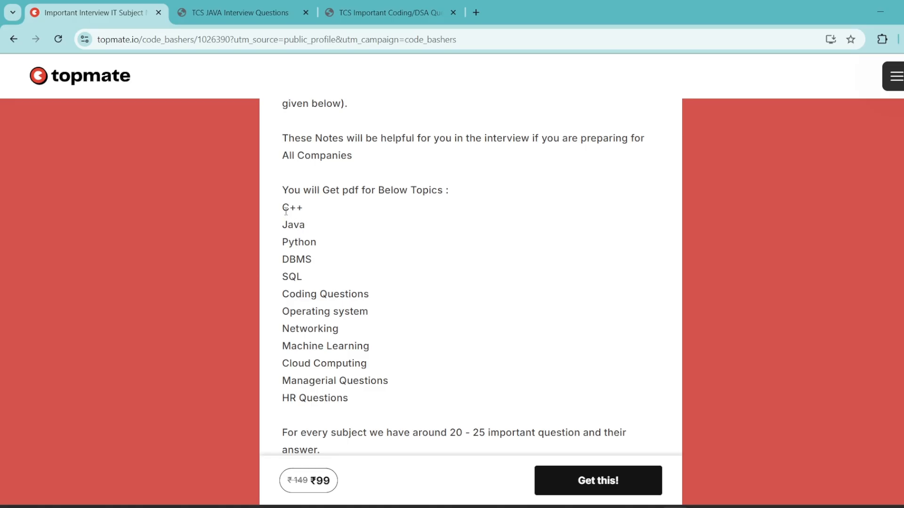
double_click(292, 208)
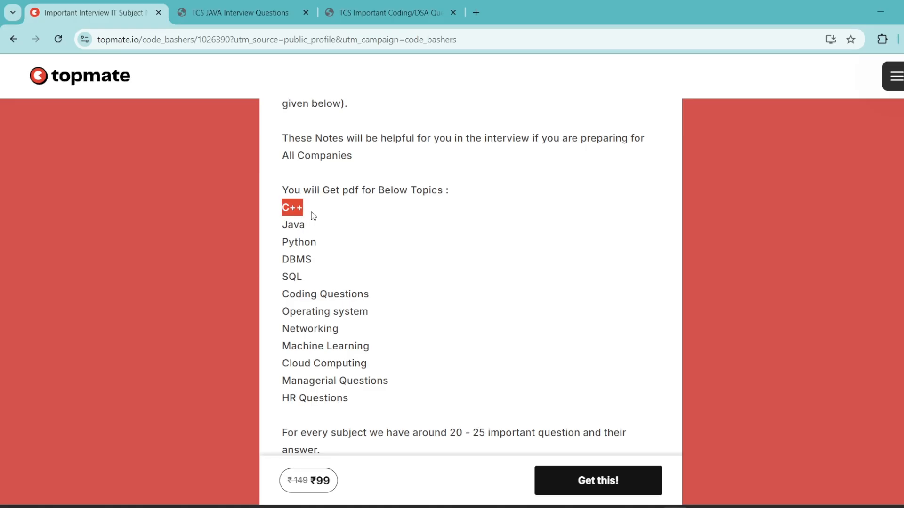
mouse_move(294, 245)
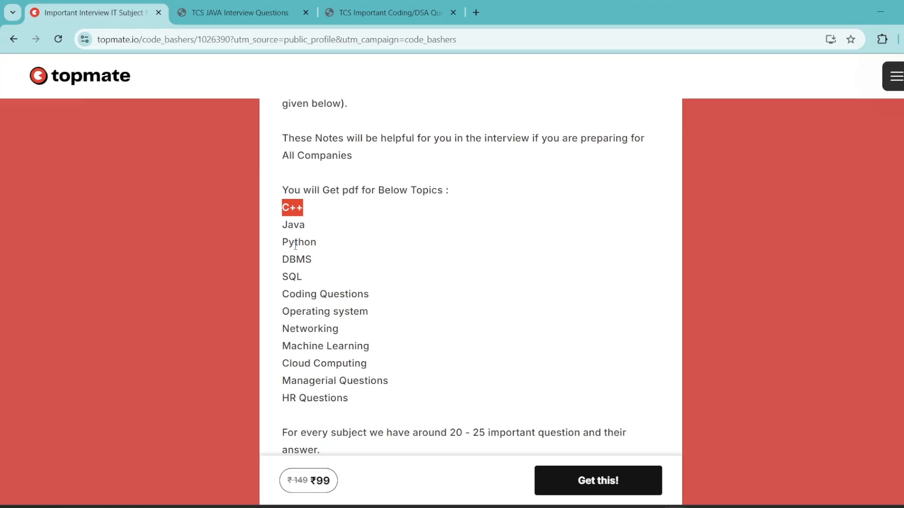
mouse_move(309, 260)
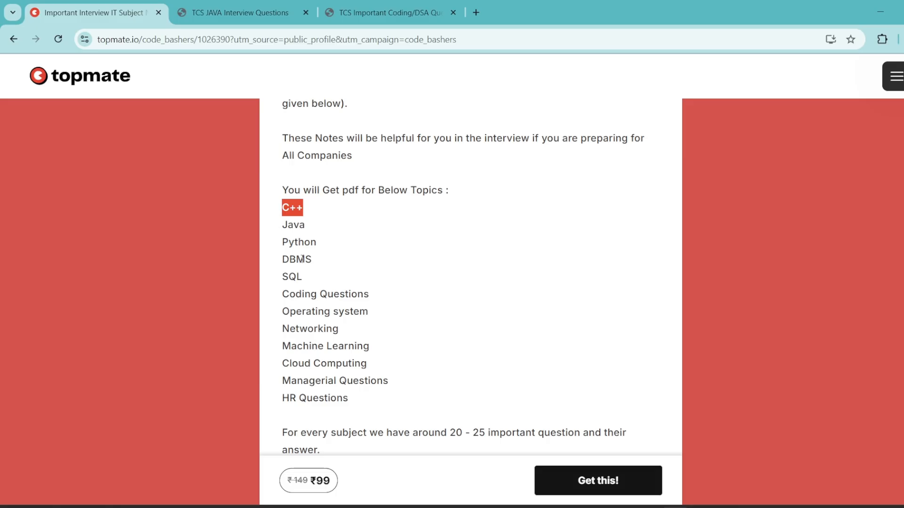
mouse_move(311, 285)
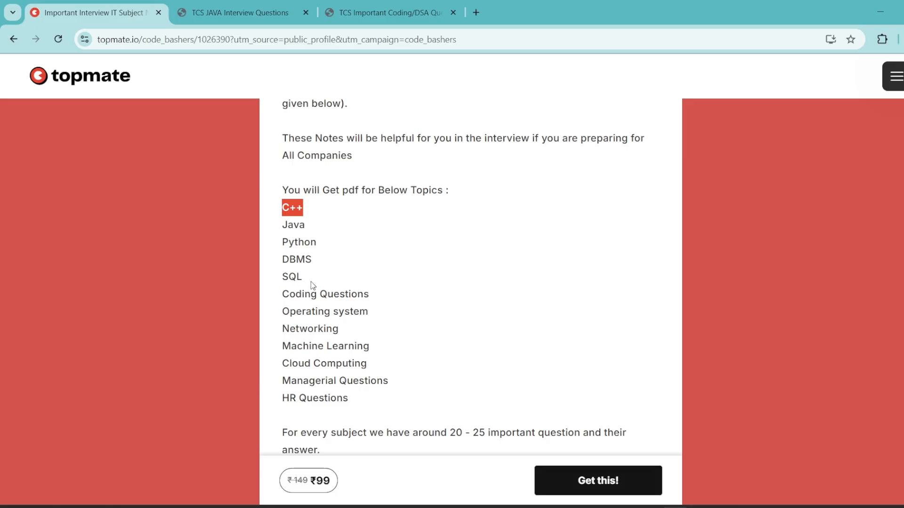
mouse_move(308, 295)
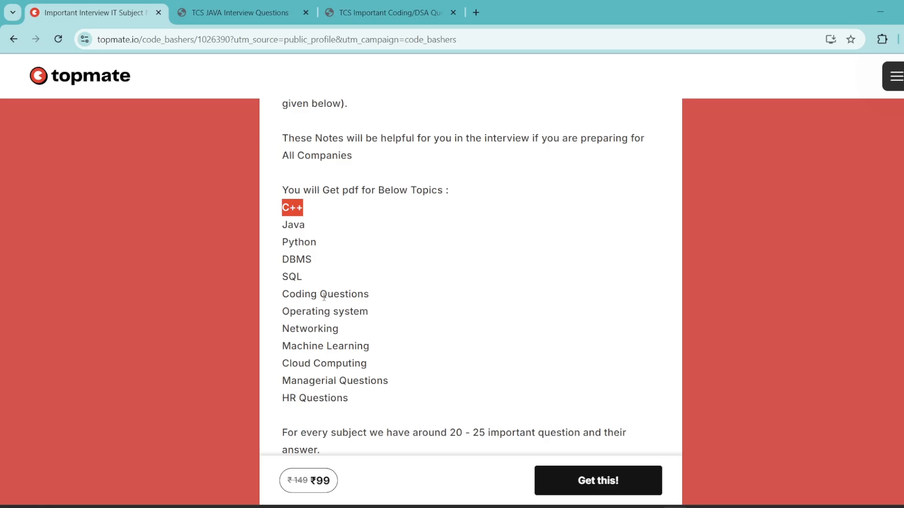
mouse_move(321, 326)
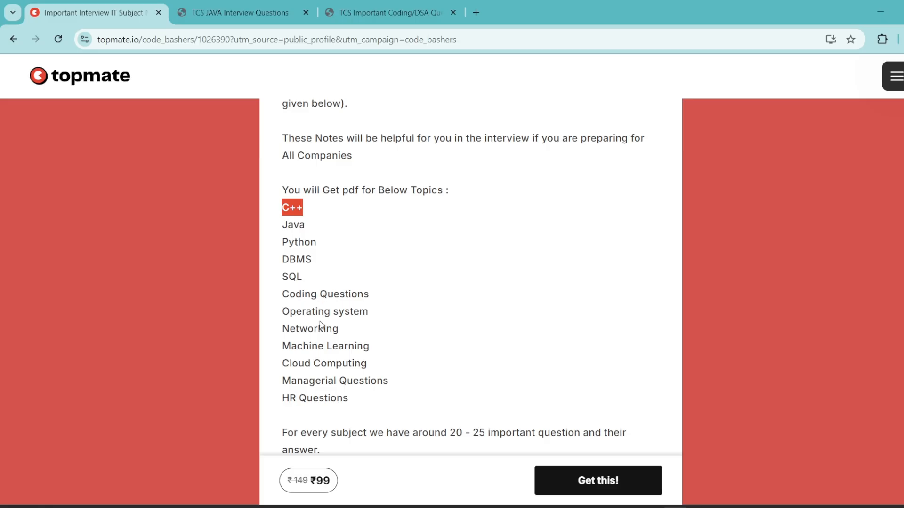
mouse_move(324, 368)
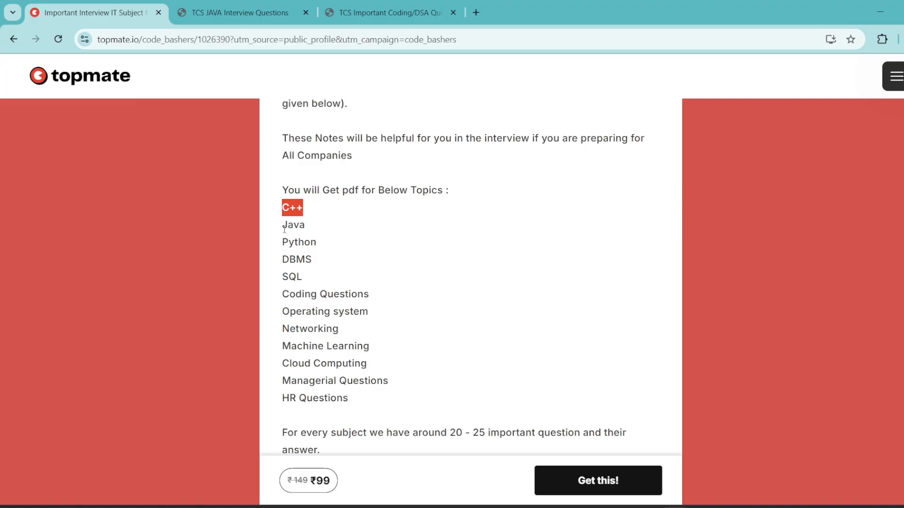
mouse_move(265, 169)
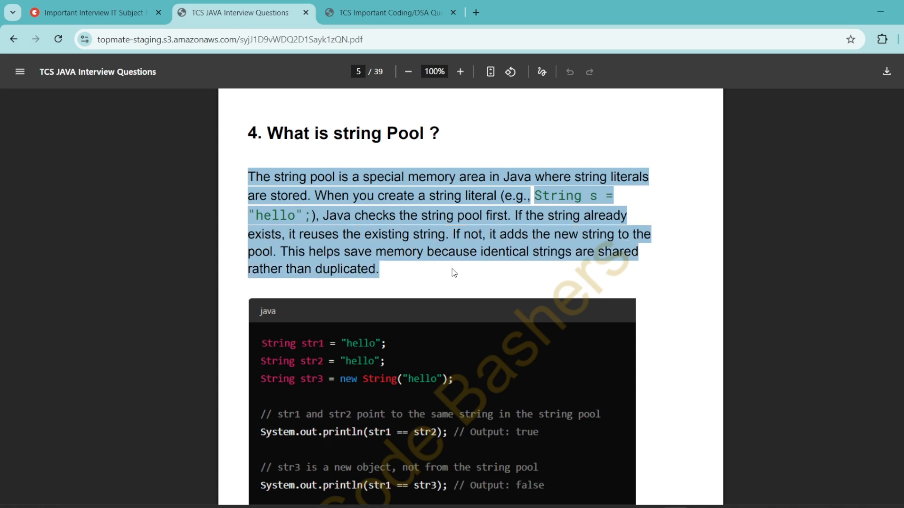
- Scroll the Java string pool sample, then switch to the TCS Coding/DSA Questions tab
scroll(down, 3)
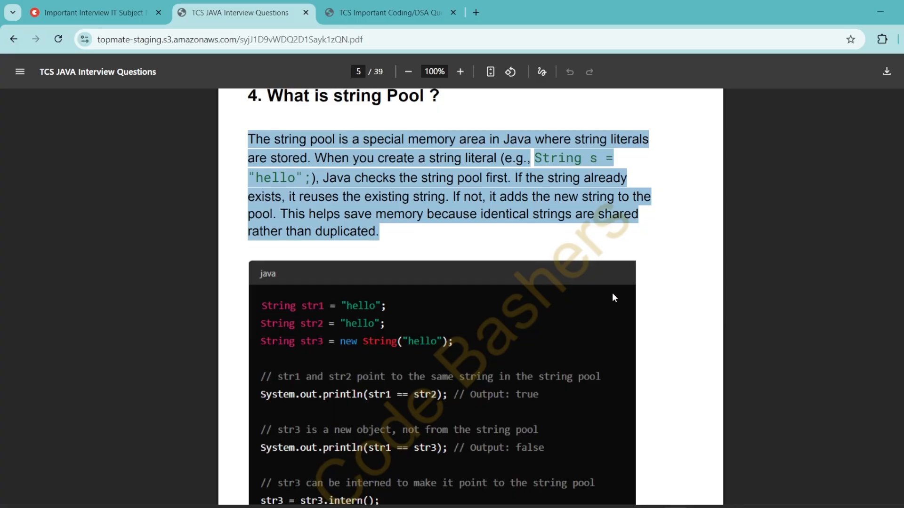
scroll(up, 3)
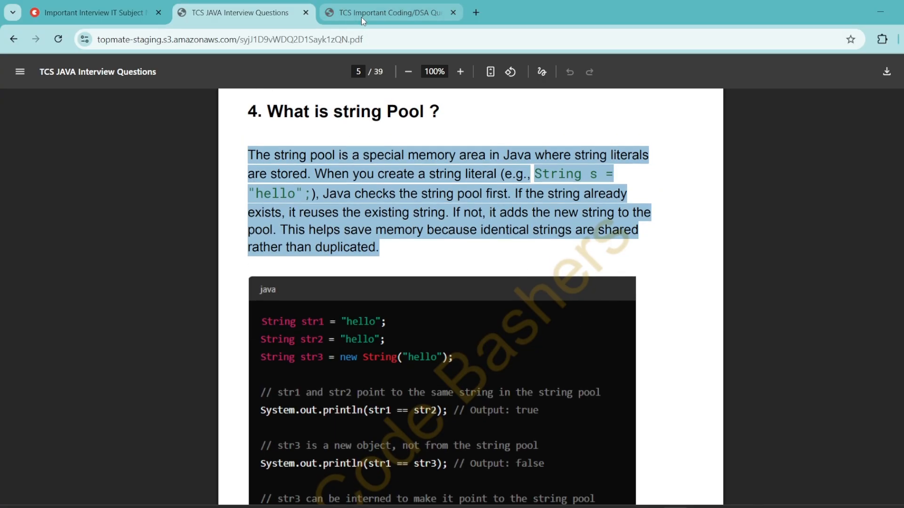
click(390, 12)
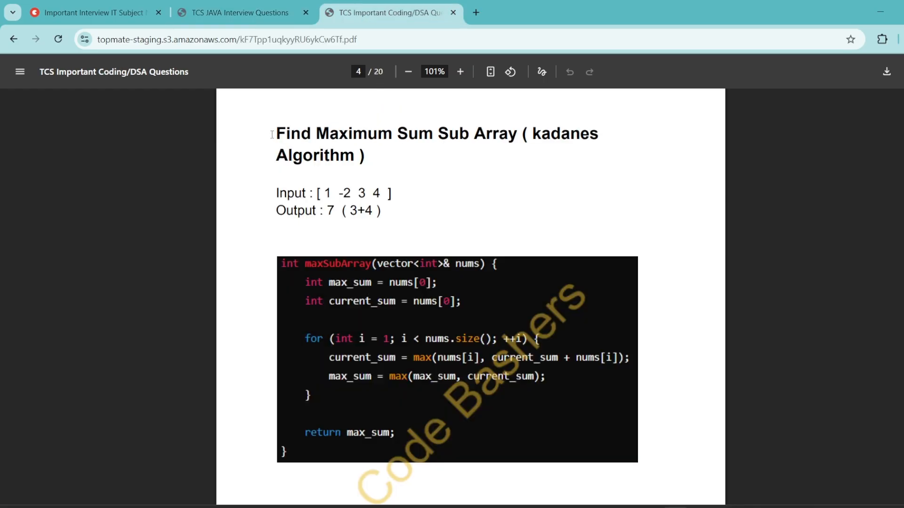
mouse_move(387, 288)
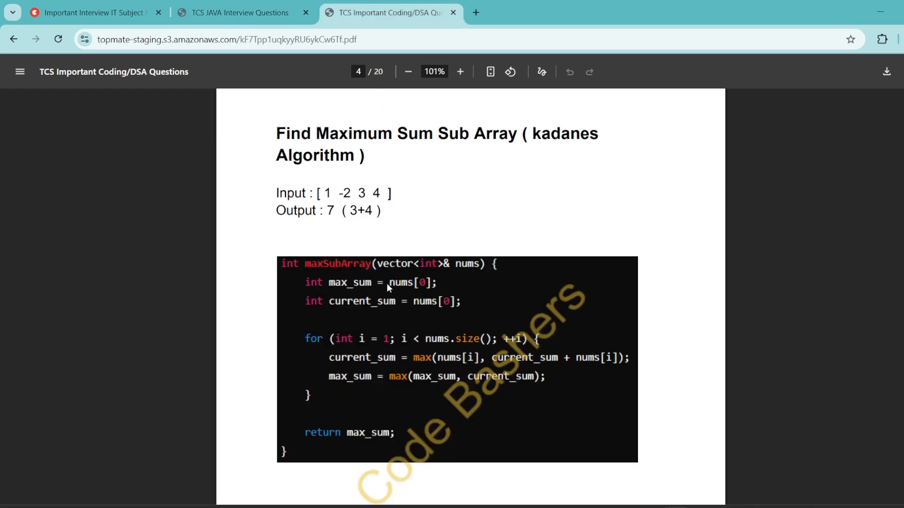
scroll(up, 3)
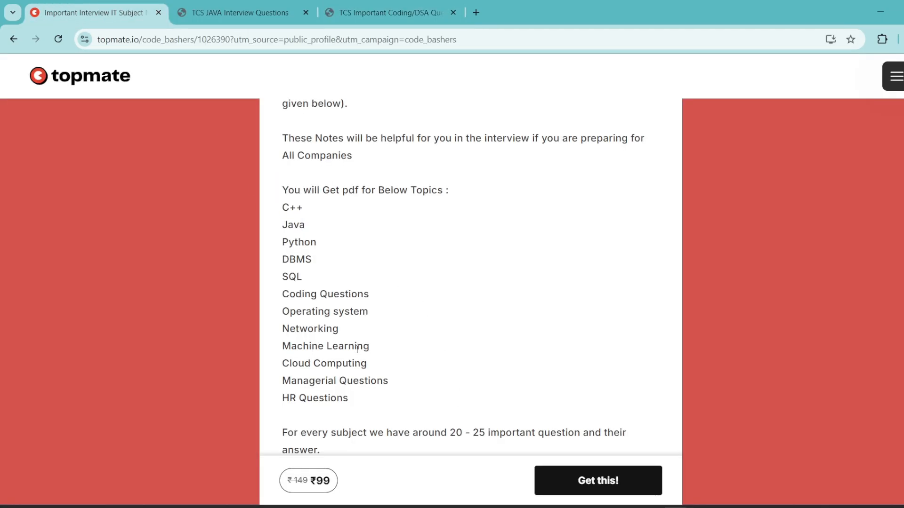
mouse_move(286, 236)
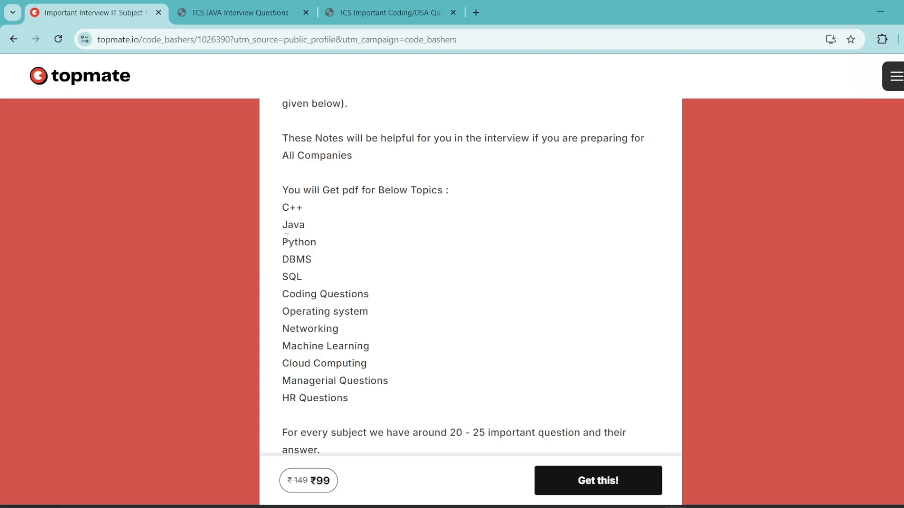
- Scroll to the top and highlight the 2185 sales count
scroll(up, 3)
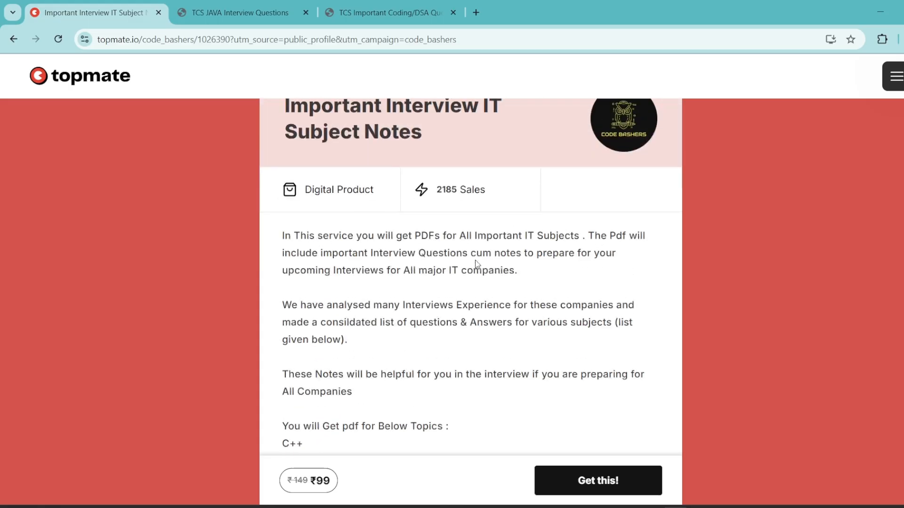
scroll(up, 3)
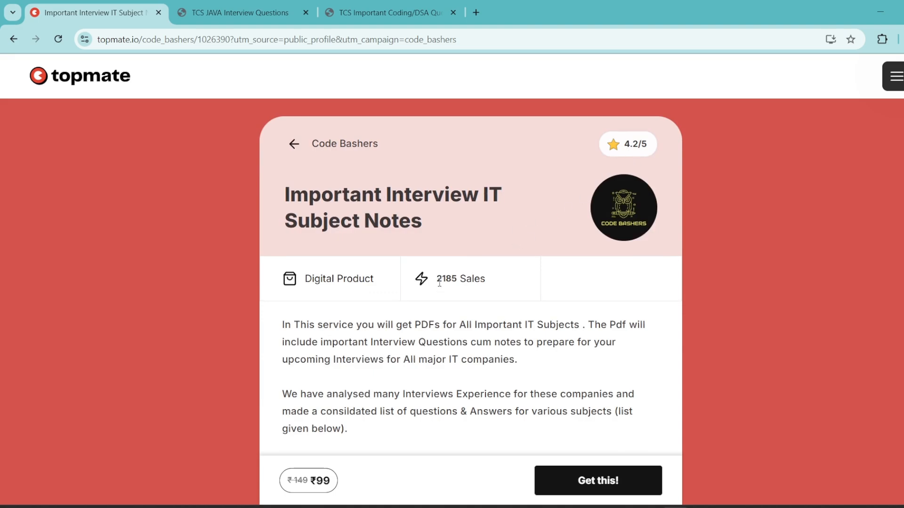
double_click(446, 278)
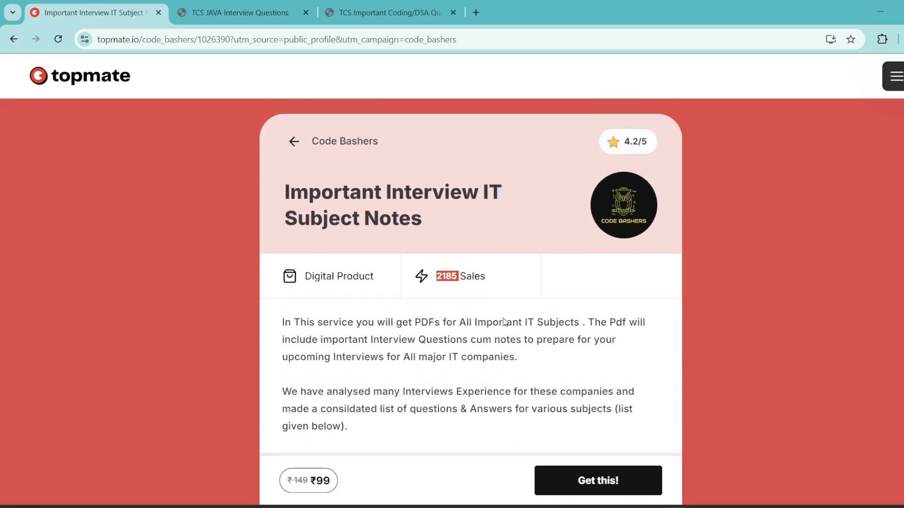
scroll(down, 3)
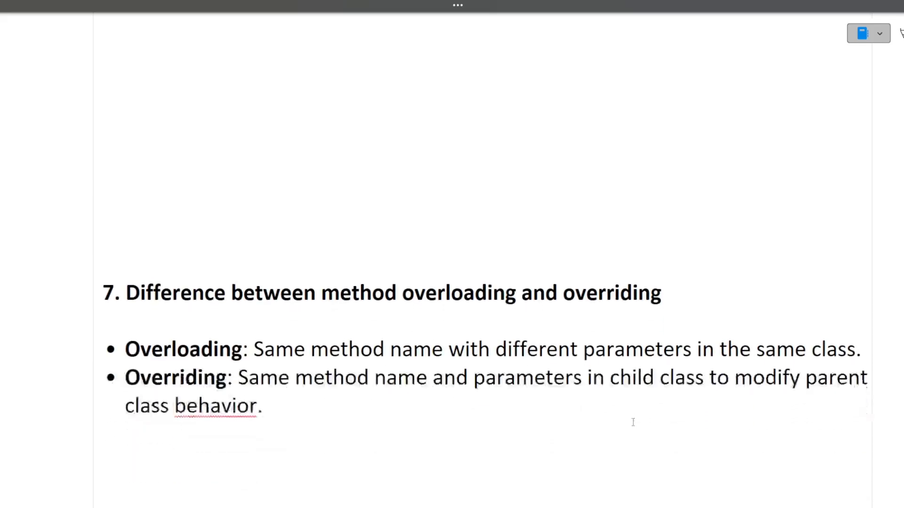
- Scroll through questions 7–9, ending after the interfaces versus abstract classes answer
scroll(up, 3)
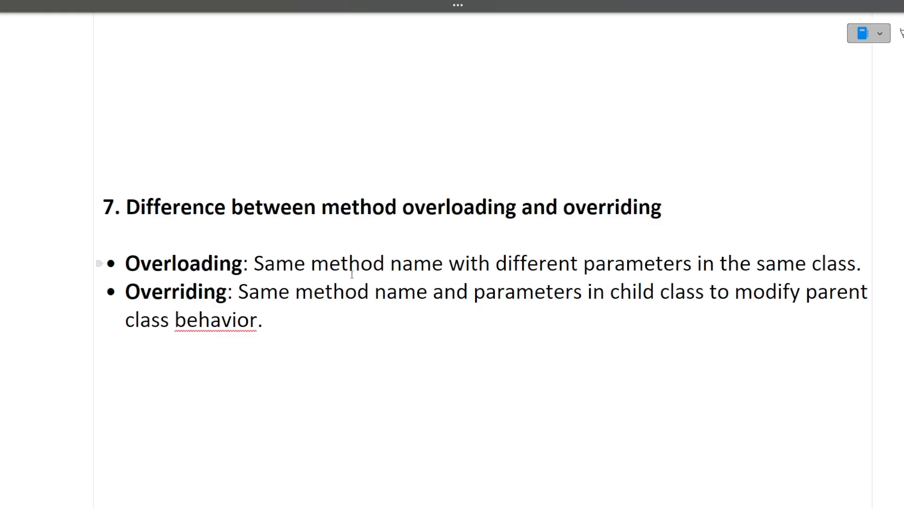
mouse_move(593, 339)
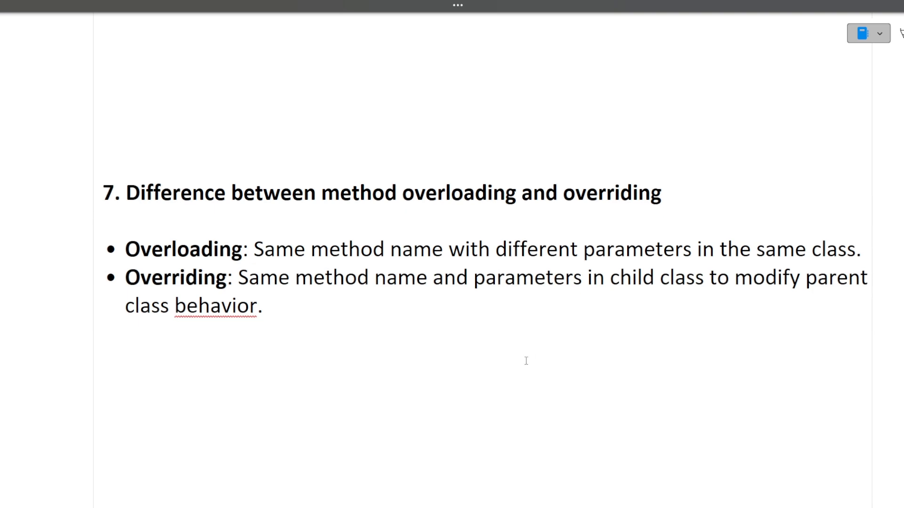
scroll(down, 3)
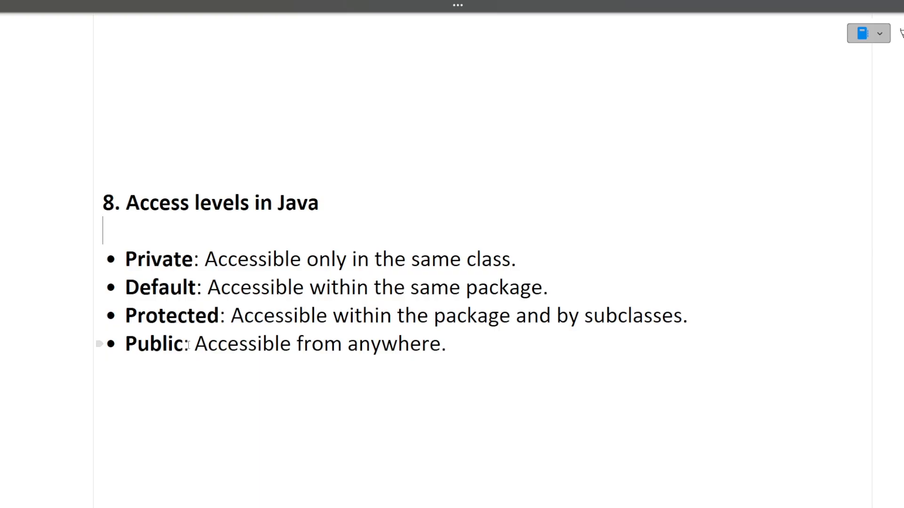
scroll(down, 3)
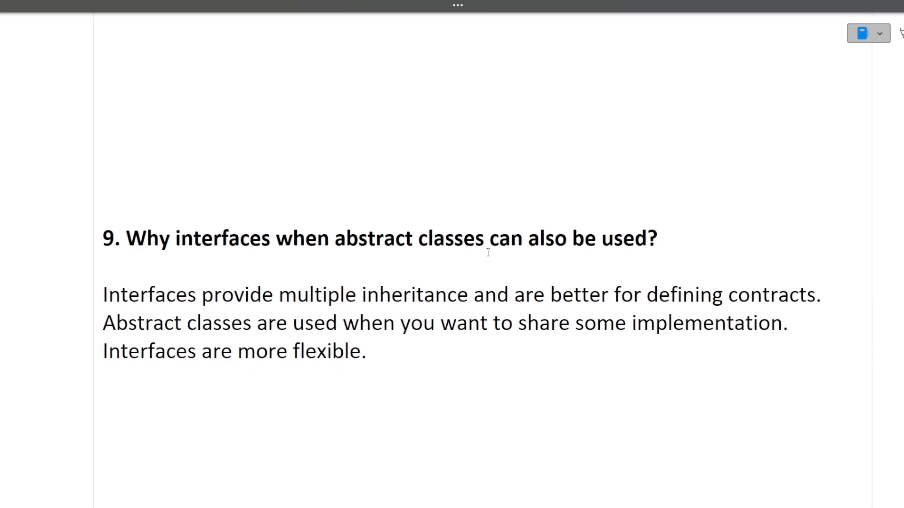
scroll(down, 3)
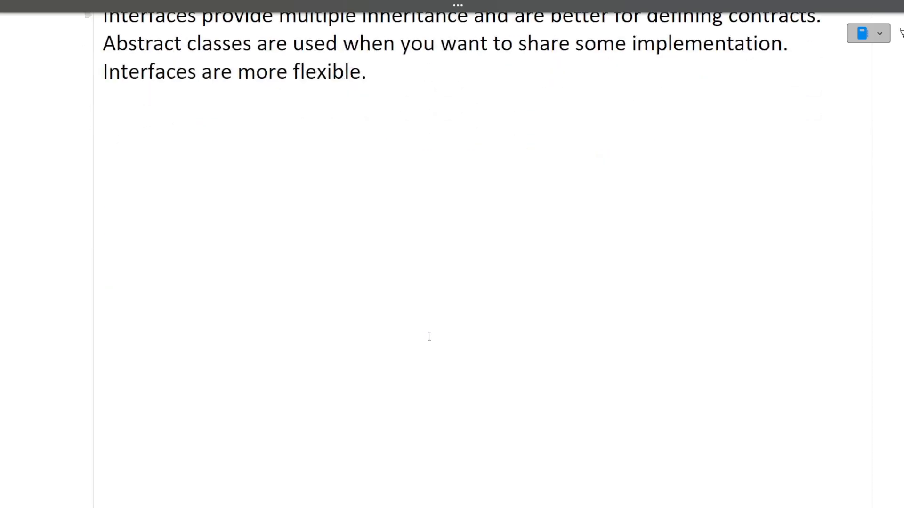
- Read through the pivotIndex and romanToInt code to the end of the romanToInt method
scroll(down, 3)
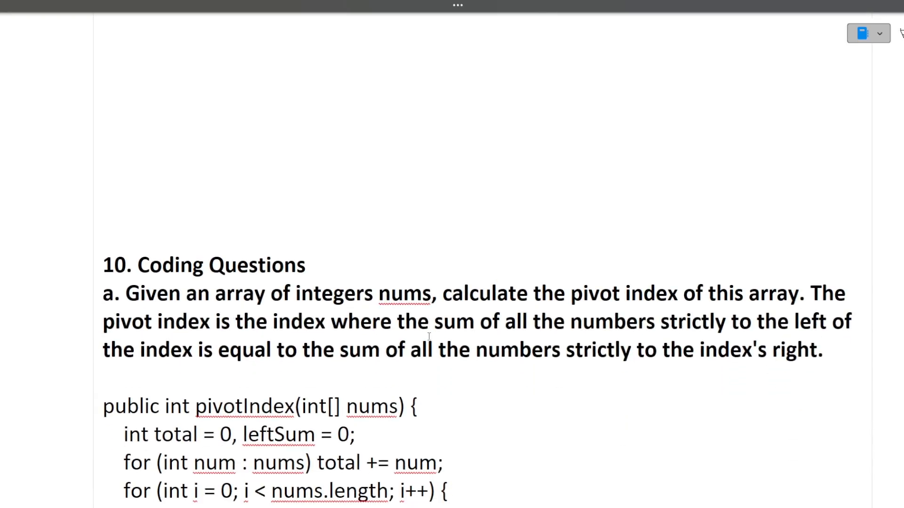
scroll(up, 3)
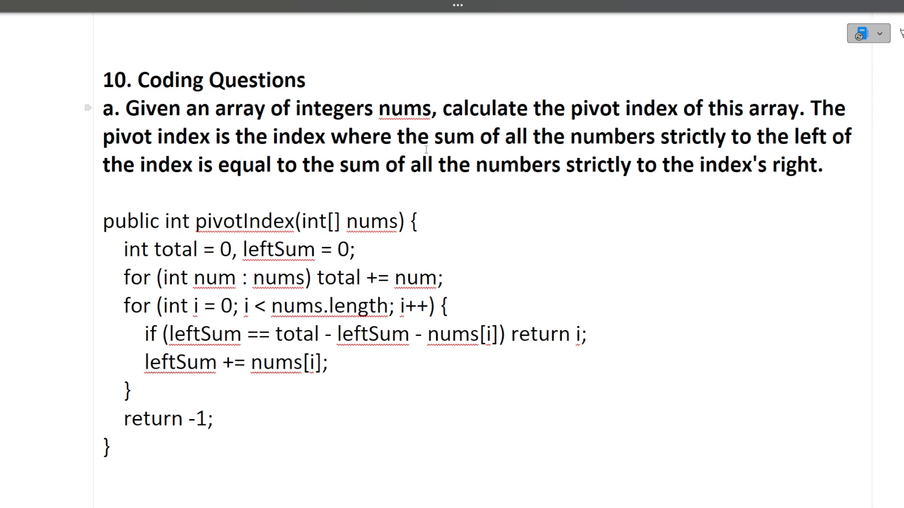
mouse_move(731, 149)
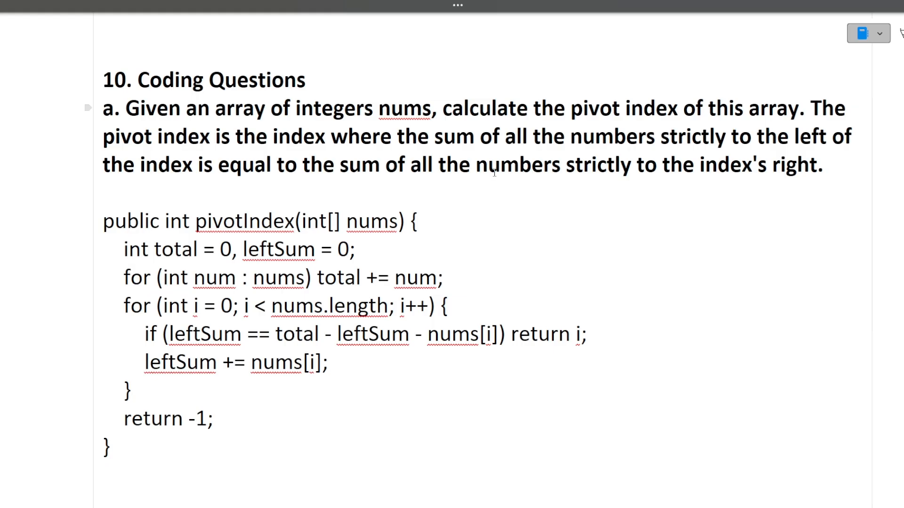
double_click(514, 165)
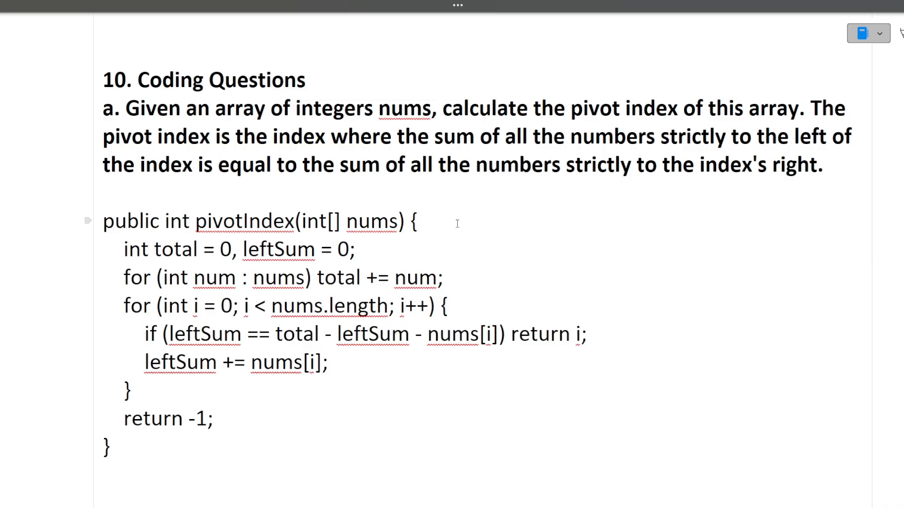
scroll(down, 3)
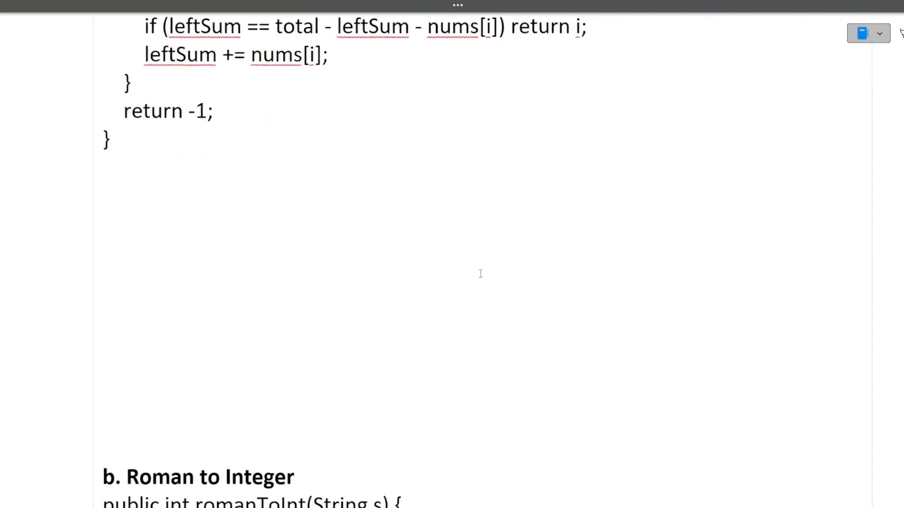
scroll(down, 3)
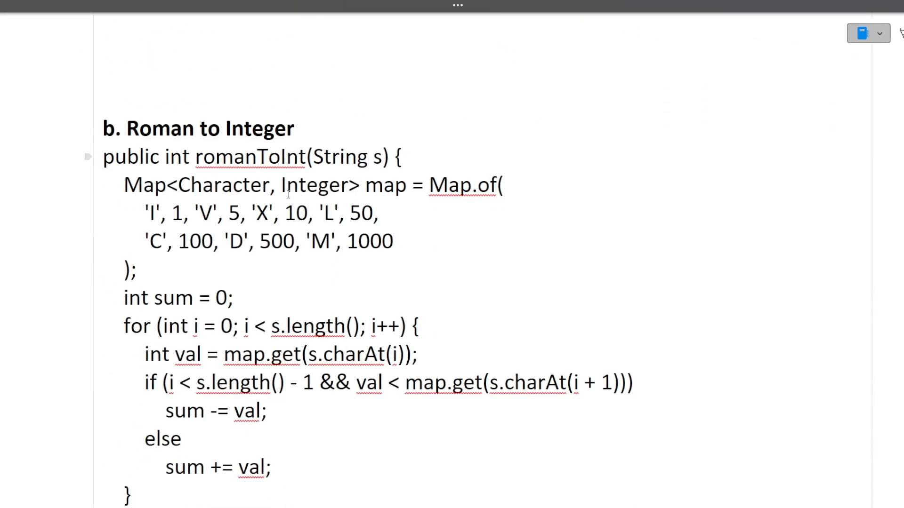
scroll(up, 3)
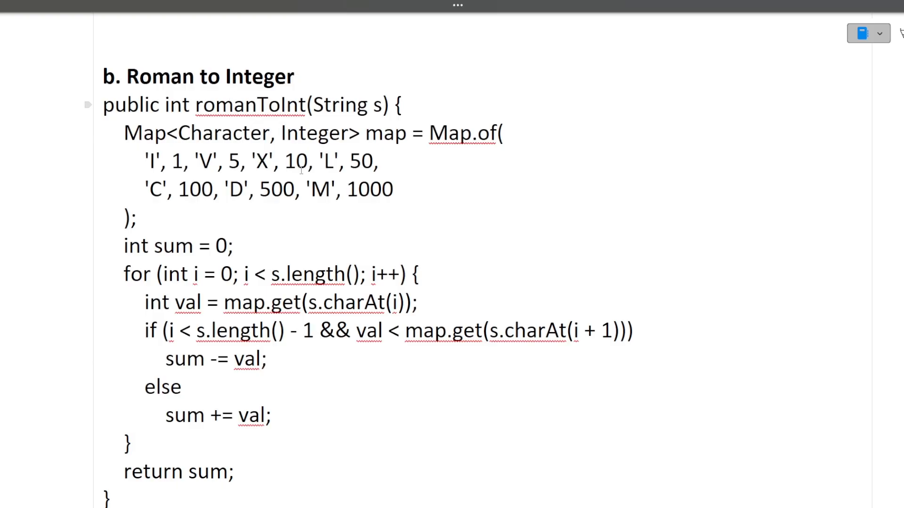
mouse_move(427, 279)
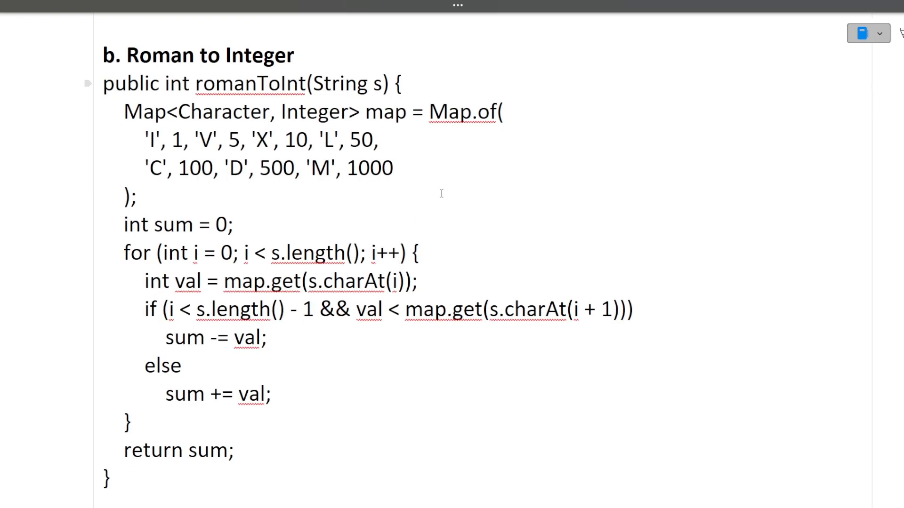
scroll(down, 3)
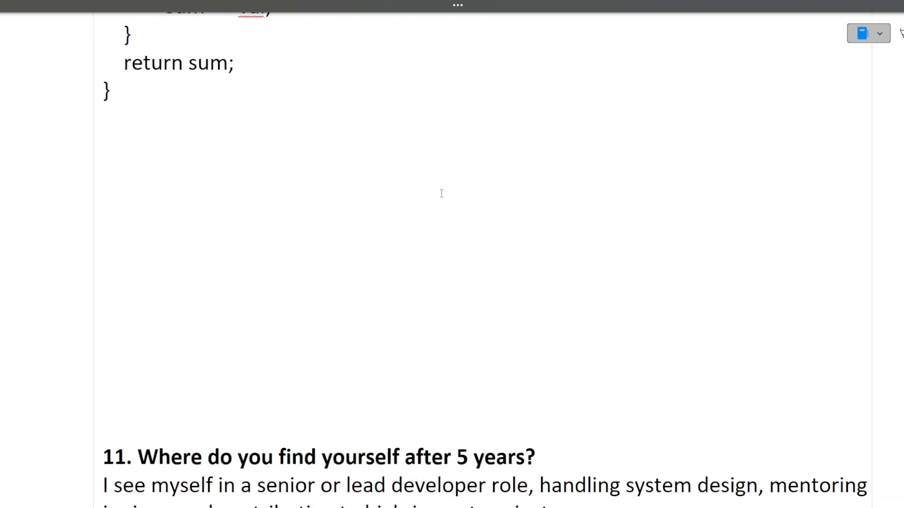
- Read question 11's five-year-goals answer and reach question 12 on previous interview rounds
scroll(down, 3)
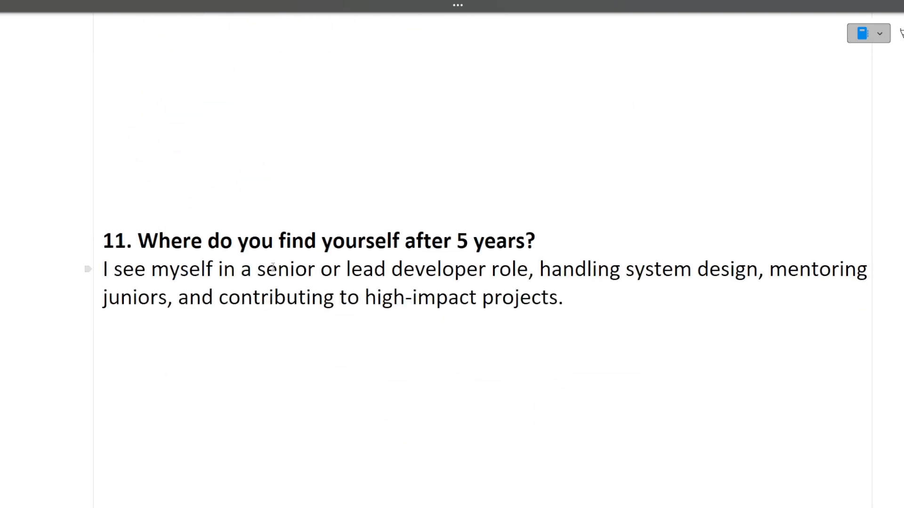
scroll(up, 3)
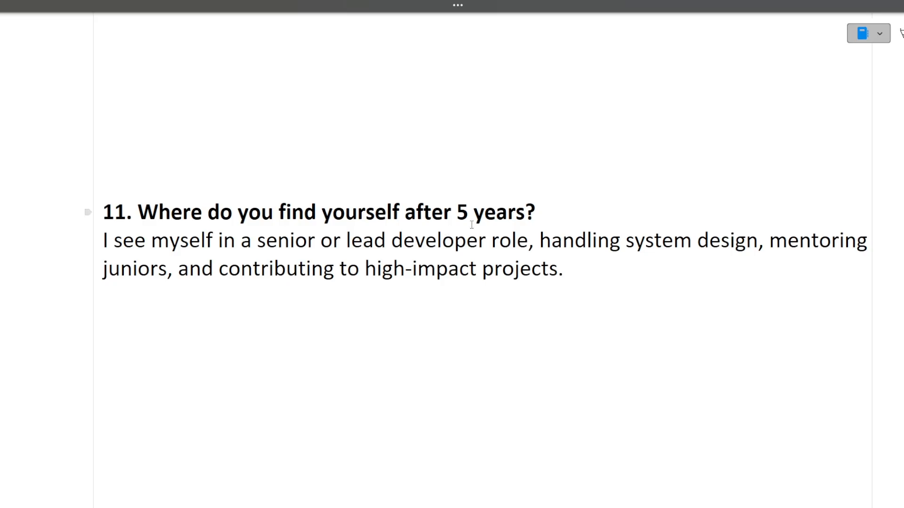
mouse_move(559, 212)
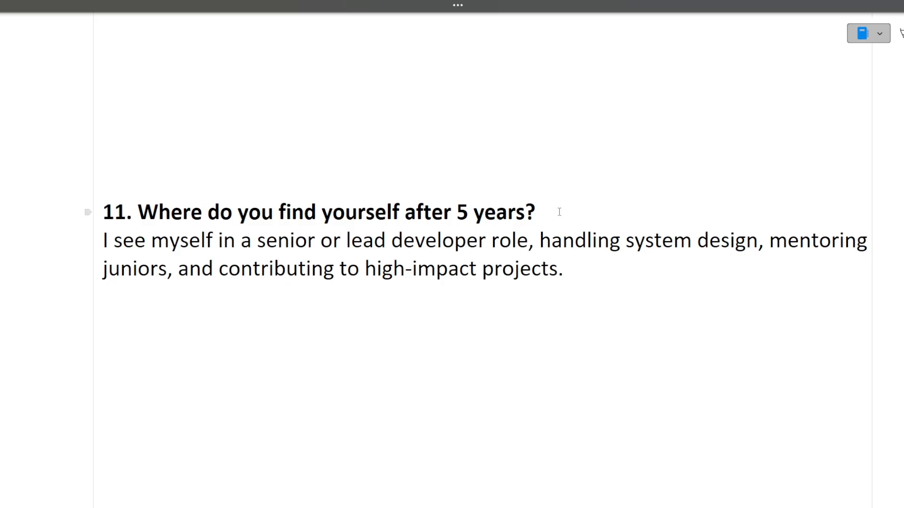
click(534, 211)
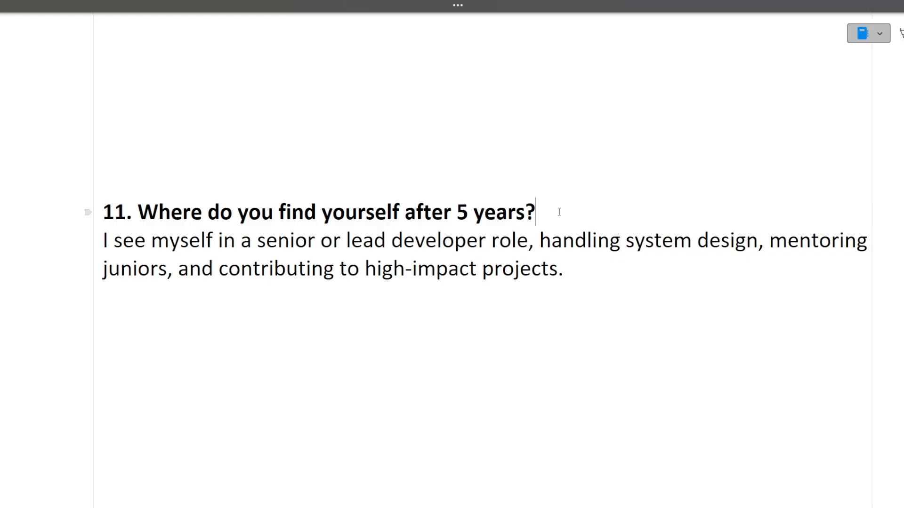
scroll(down, 3)
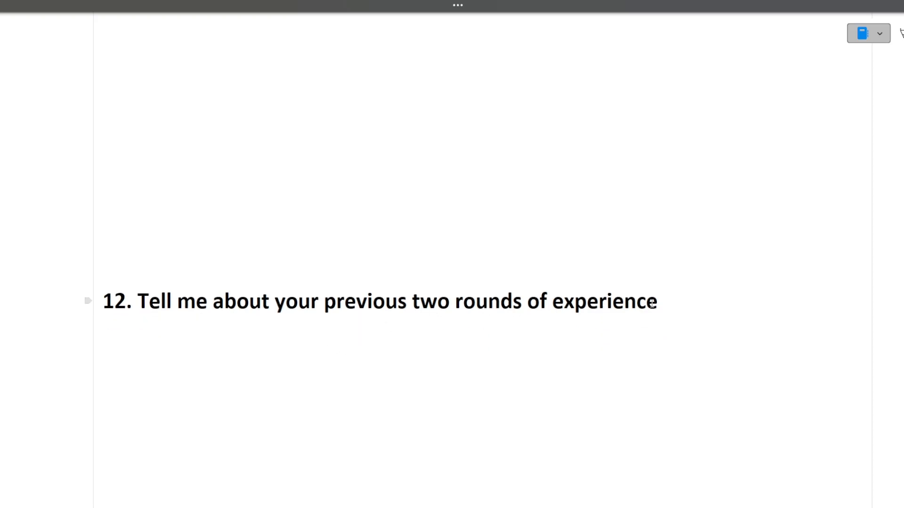
click(656, 301)
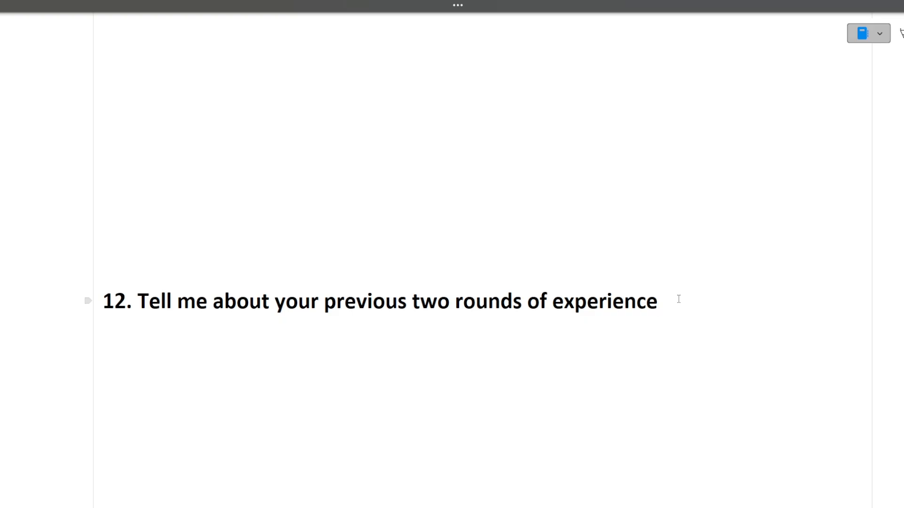
click(656, 301)
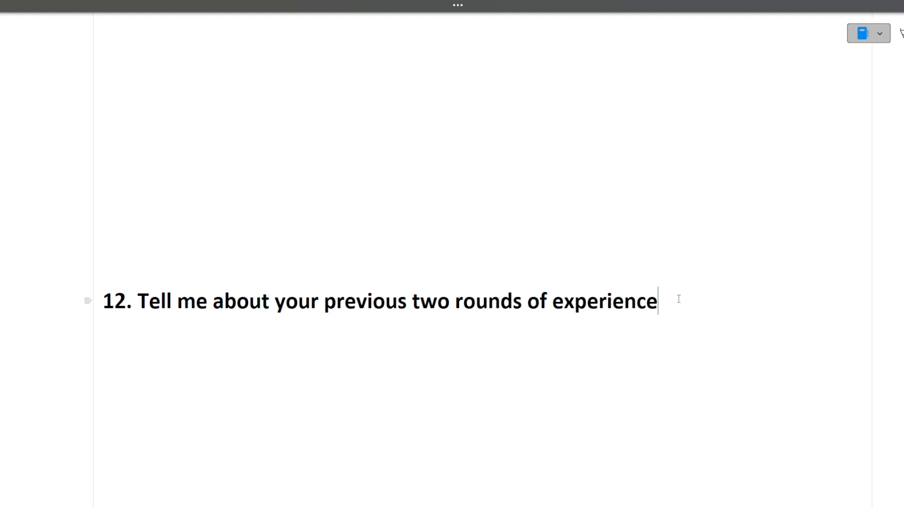